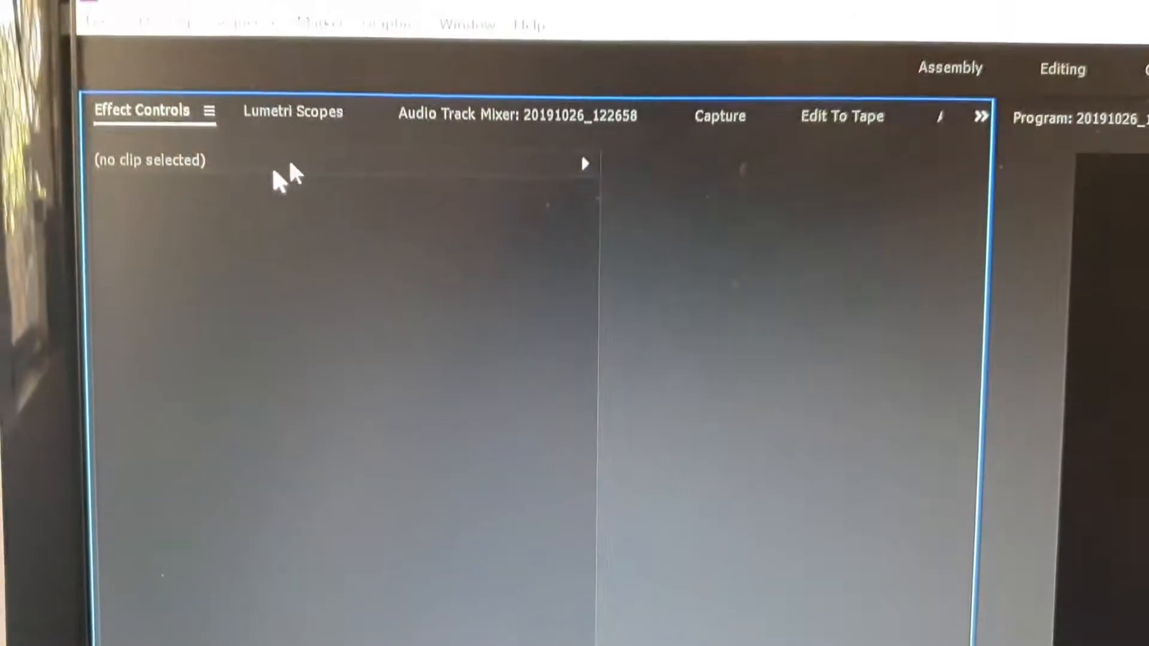
# Step: Bring up the Export Settings dialog for the sequence via File > Export > Media, previewing 1920x1080 output
pyautogui.click(99, 24)
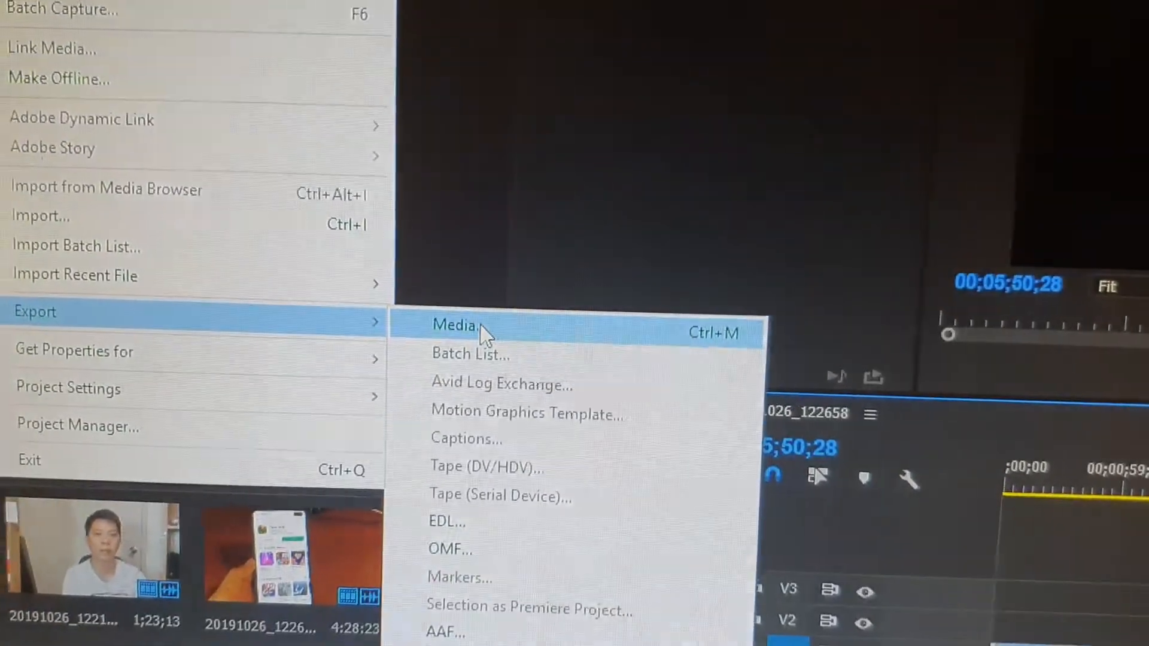
pyautogui.click(455, 324)
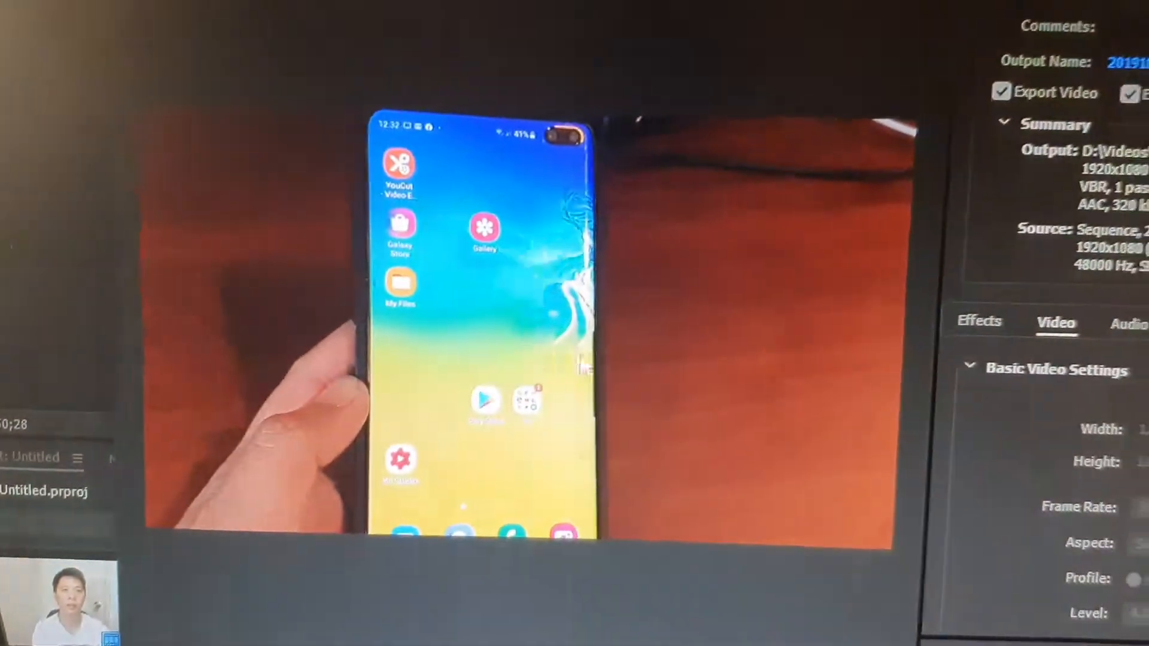